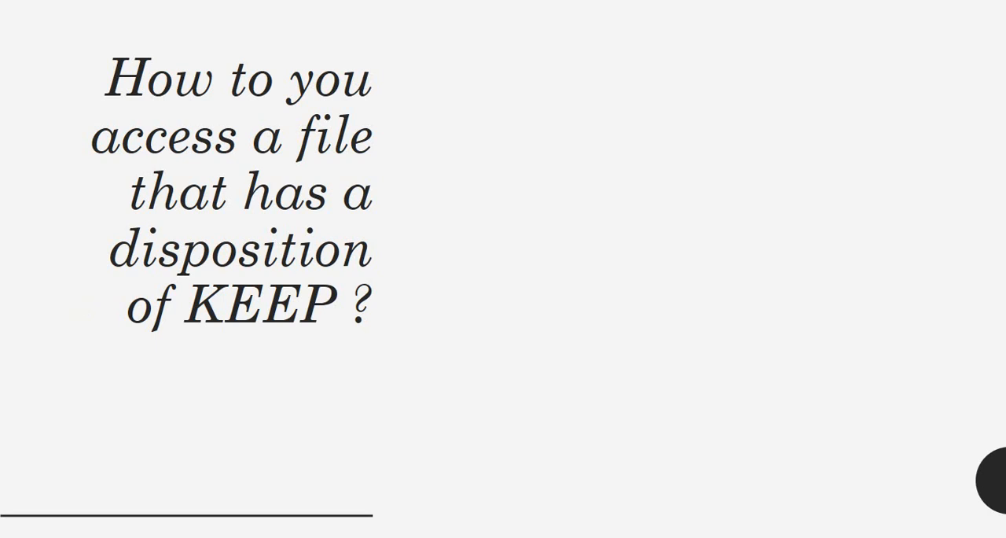
pyautogui.write('In the JCL you nee to use')
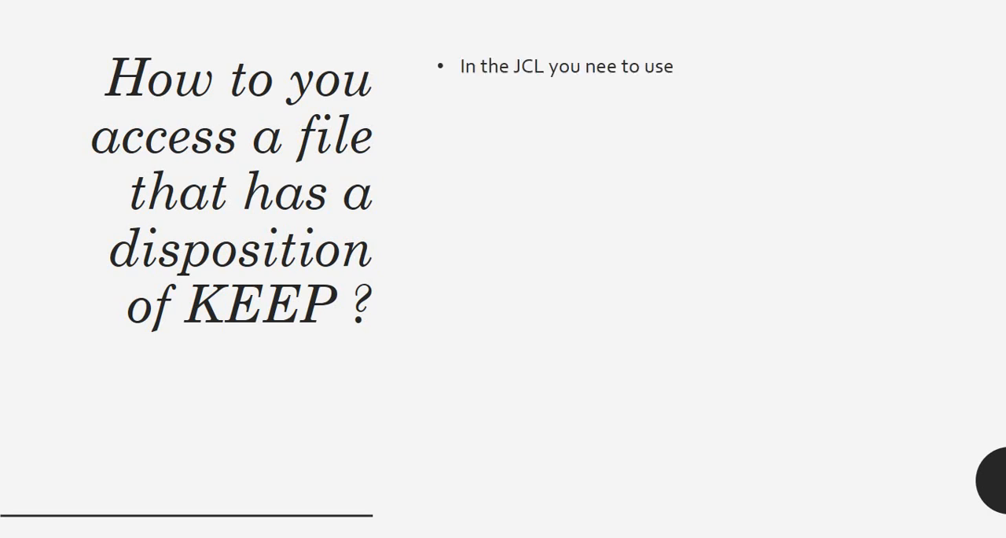
pyautogui.write('VOL=SER=...')
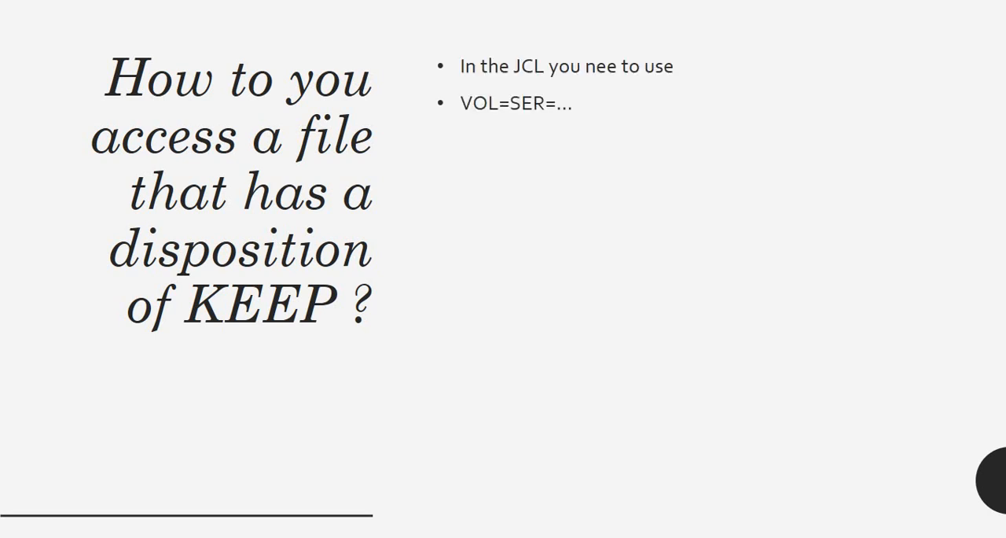